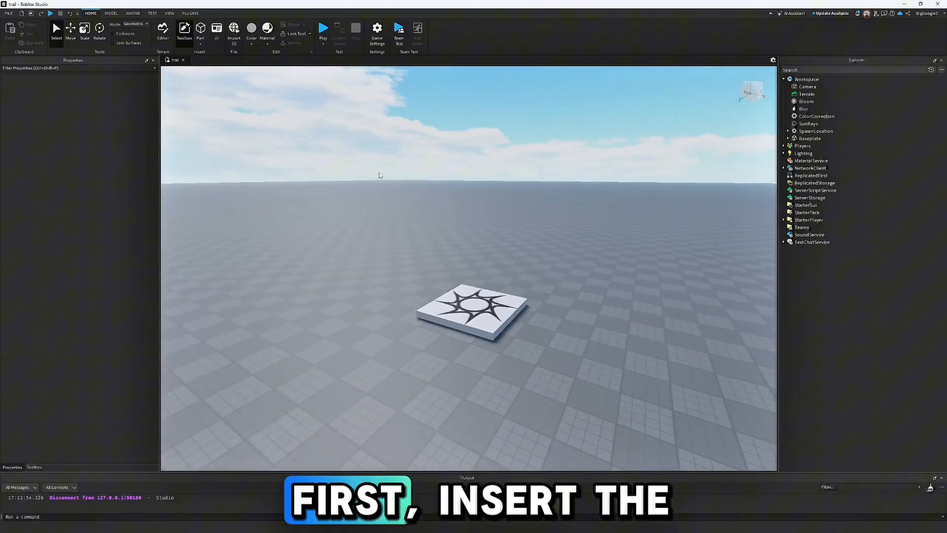
Step: Insert a new block part into the workspace and rename it BadgePart
click(200, 29)
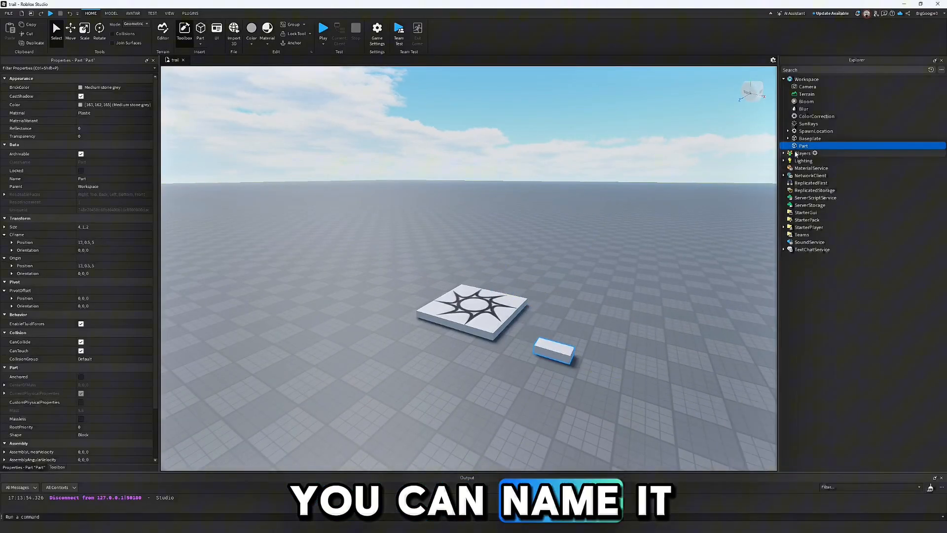
double_click(803, 146)
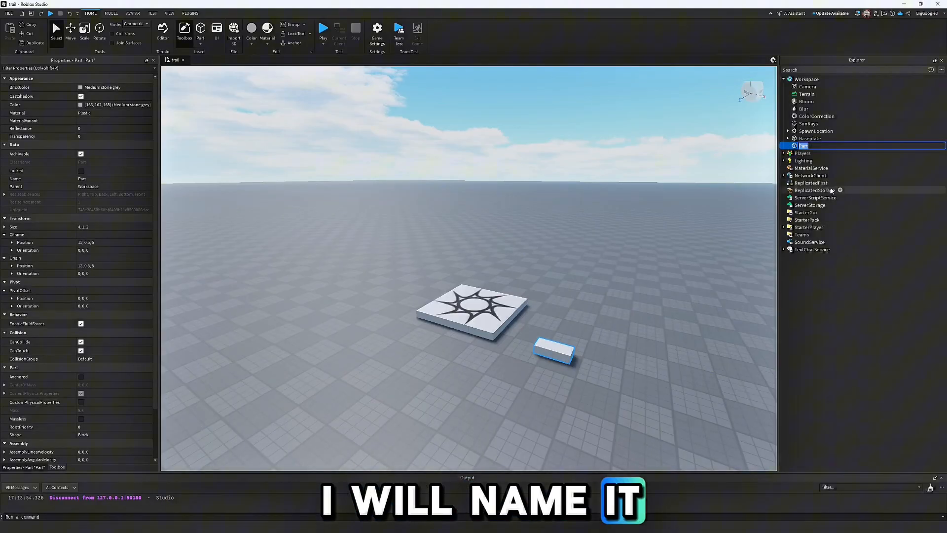
text(BadgePart)
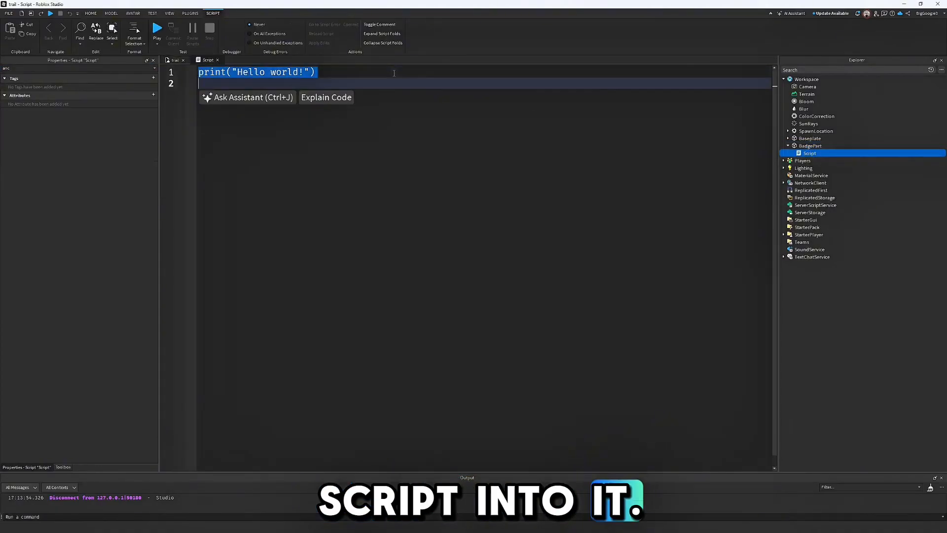
Step: Declare locals badgeId = 123456, BadgeService via game:GetService("BadgeService") and part = script.Parent
text(local)
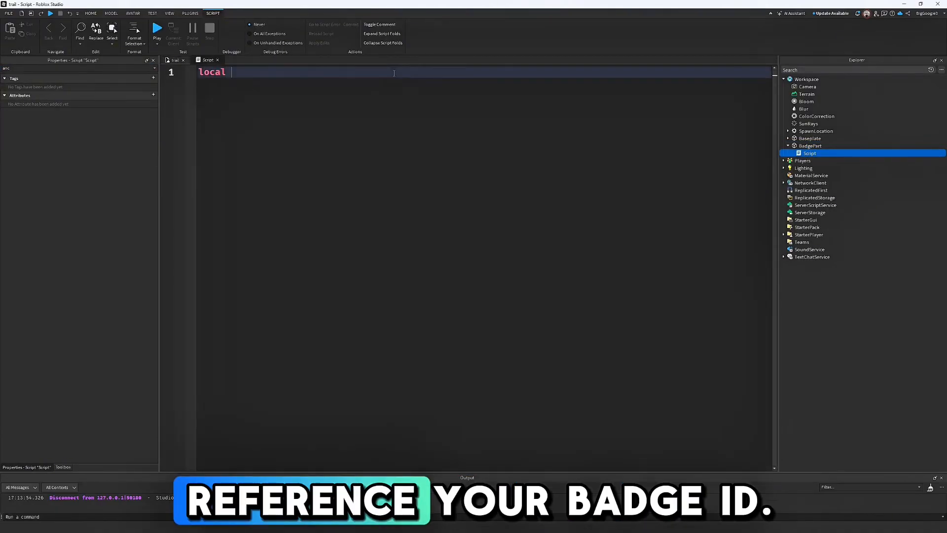
text(badgeId = 12)
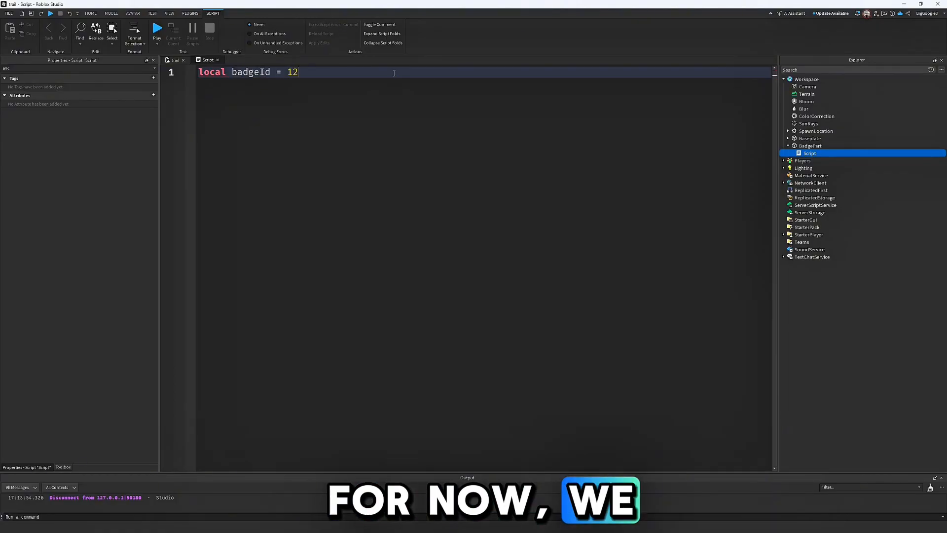
text(3456)
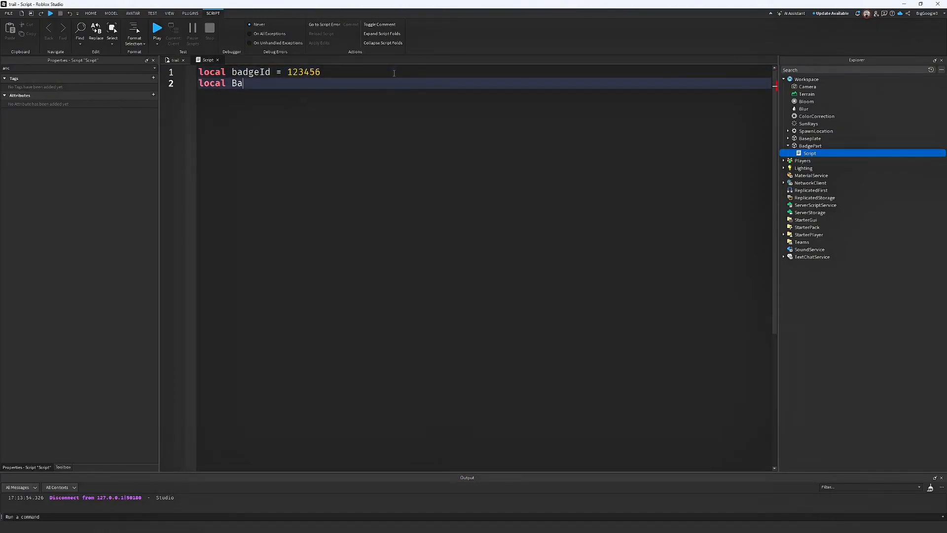
text(dgeService = game:GetService())
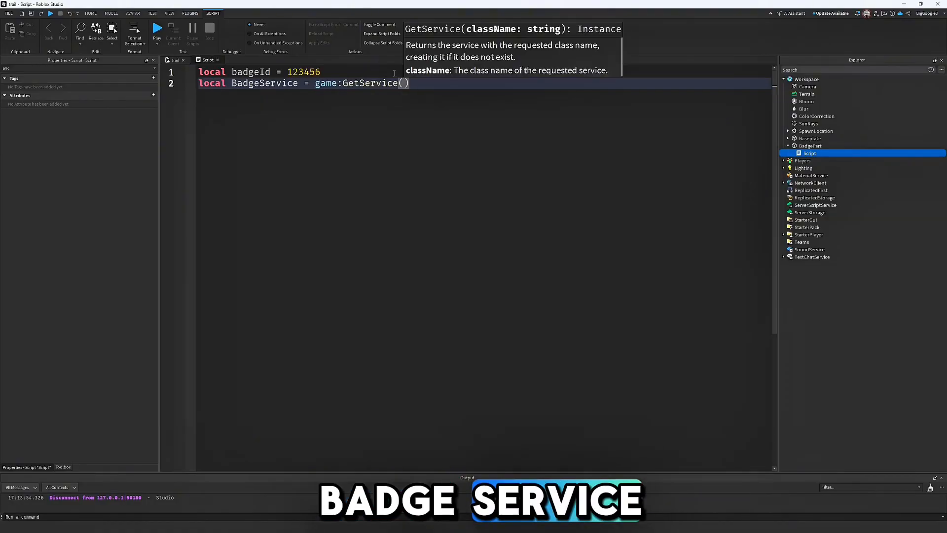
text("BadgeService"))
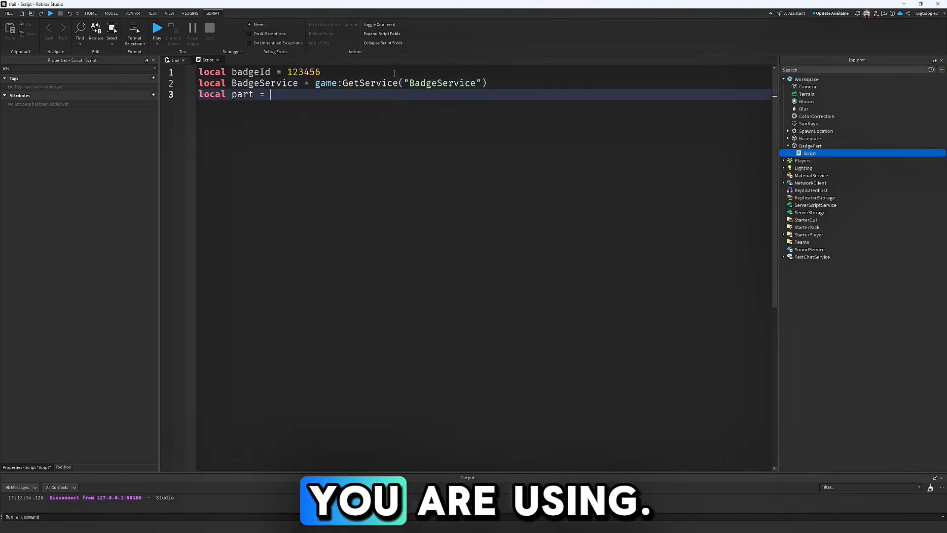
text(script.Parent)
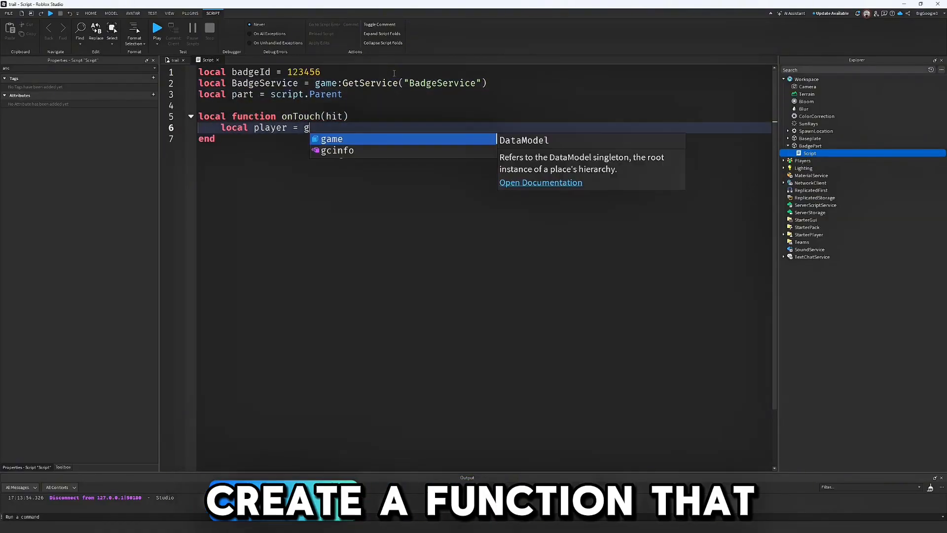
Step: Write onTouch to get the player from hit.Parent and AwardBadge, then connect it to part.Touched
text(game.Players:GetPlayerFromCharacter(hit.Parent))
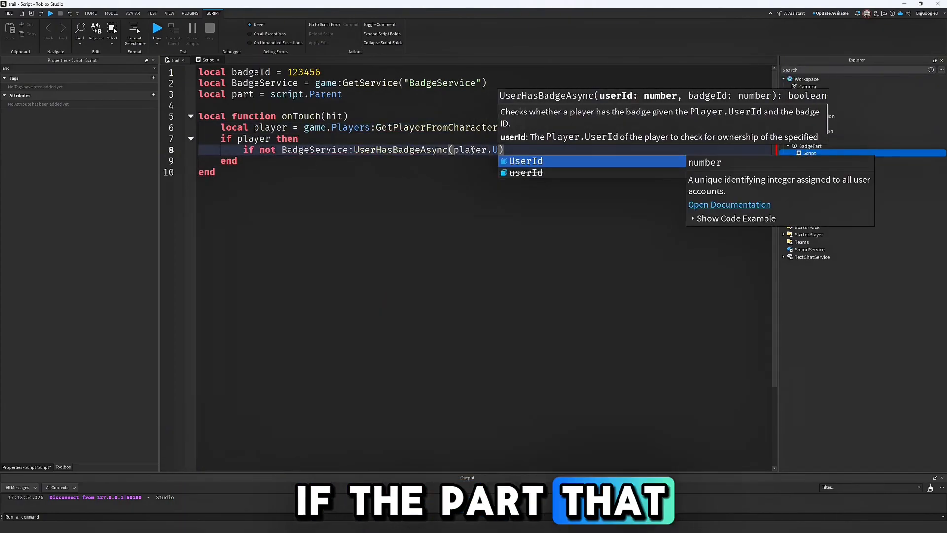
text(BadgeService:AwardBadge(player))
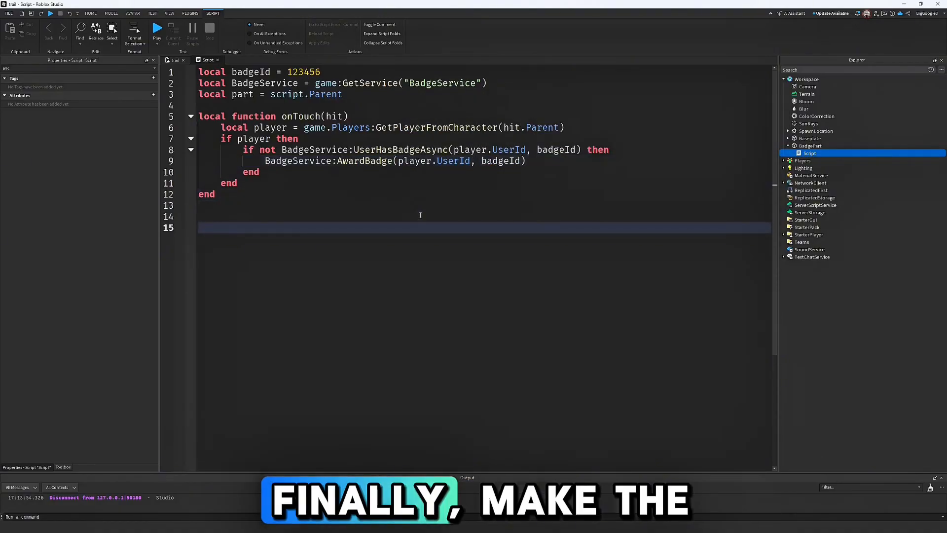
text(part.Touched:Connect(onTouch))
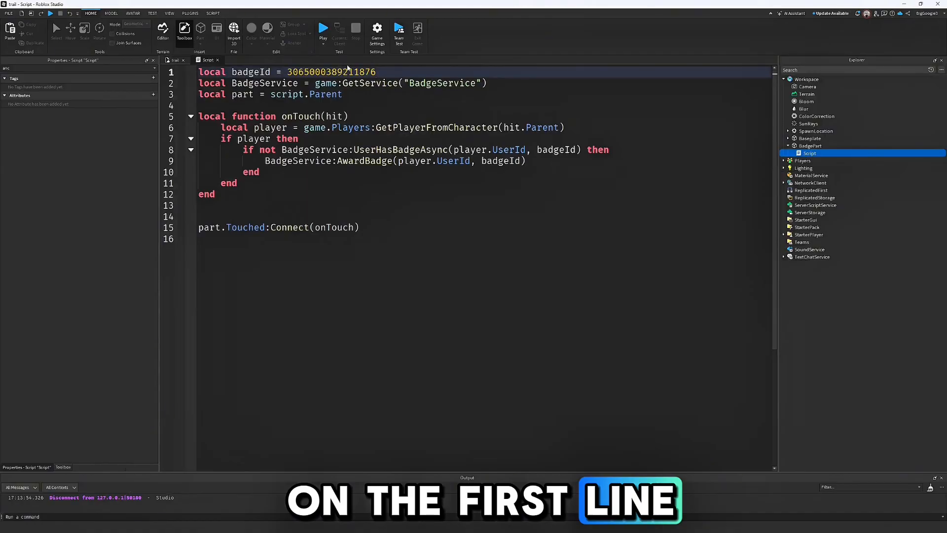
Step: Run a play test so the character can walk onto BadgePart and earn the badge
click(324, 28)
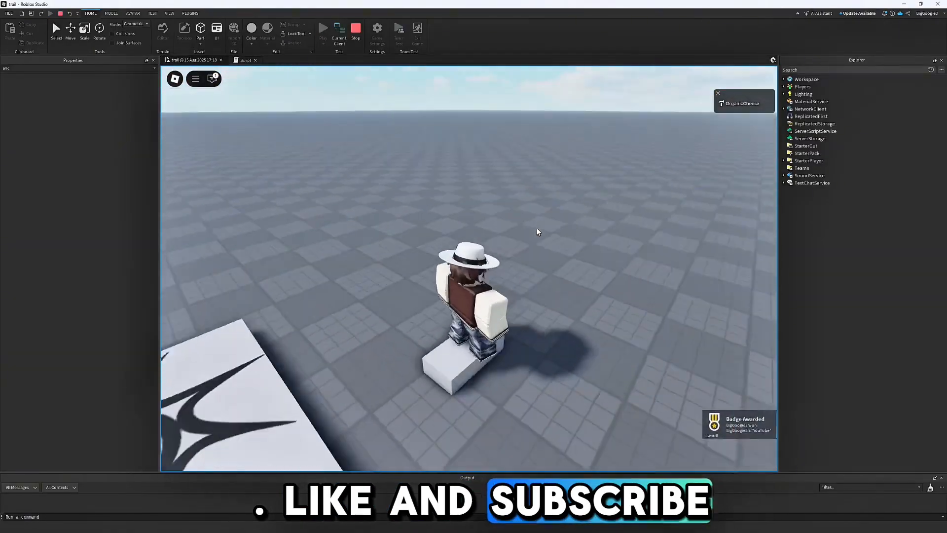